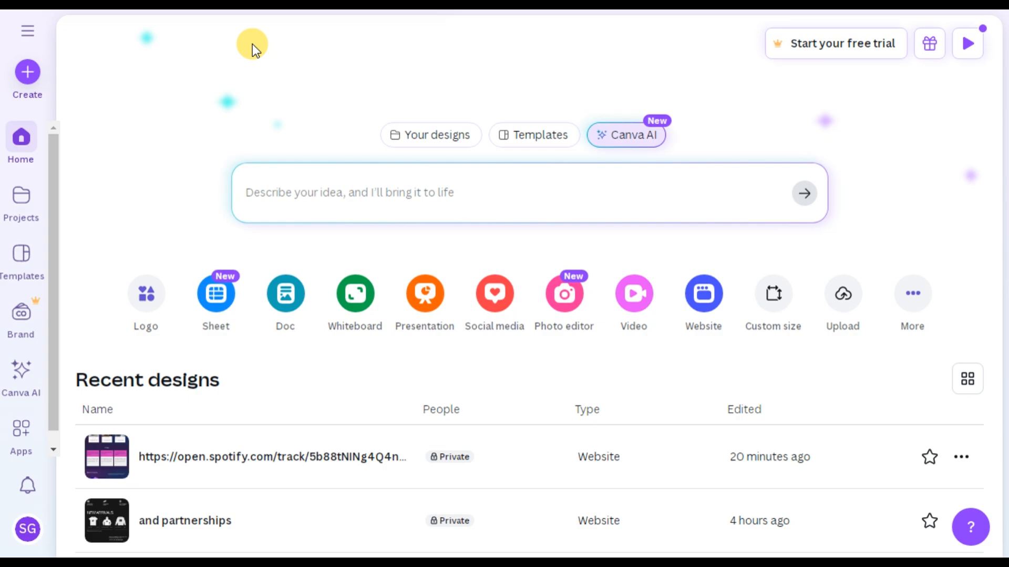
mouse_move(229, 38)
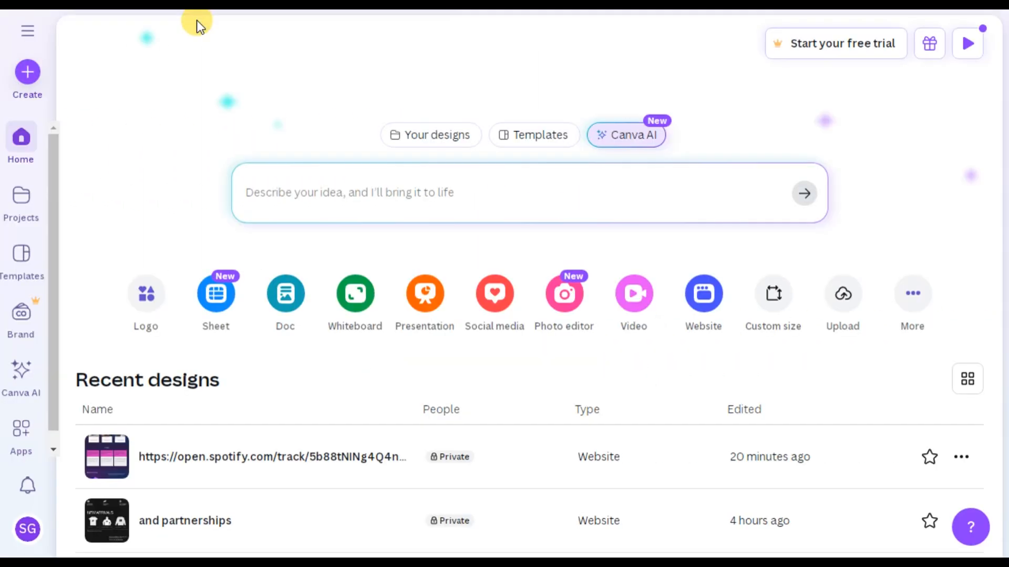
mouse_move(350, 54)
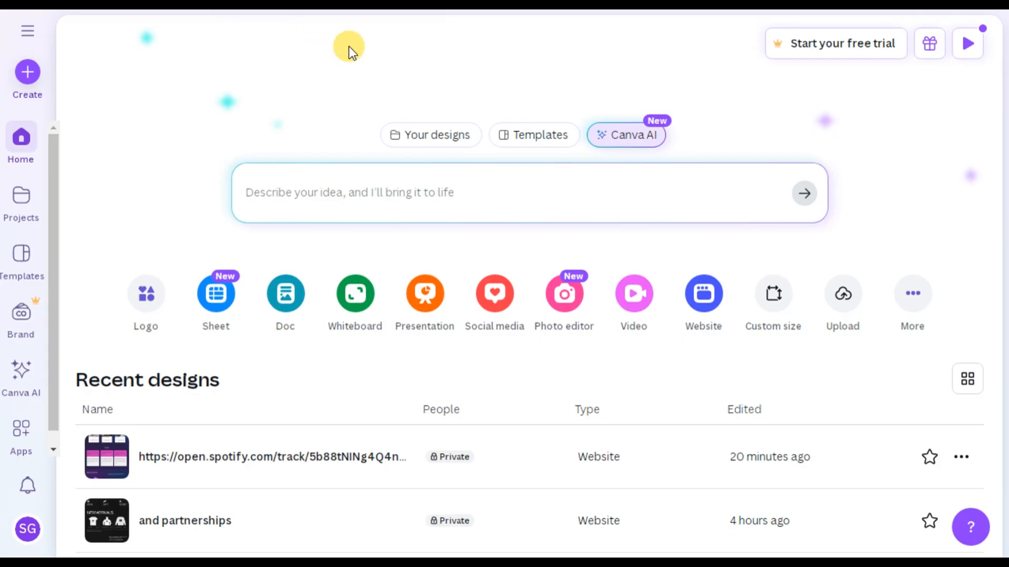
mouse_move(443, 56)
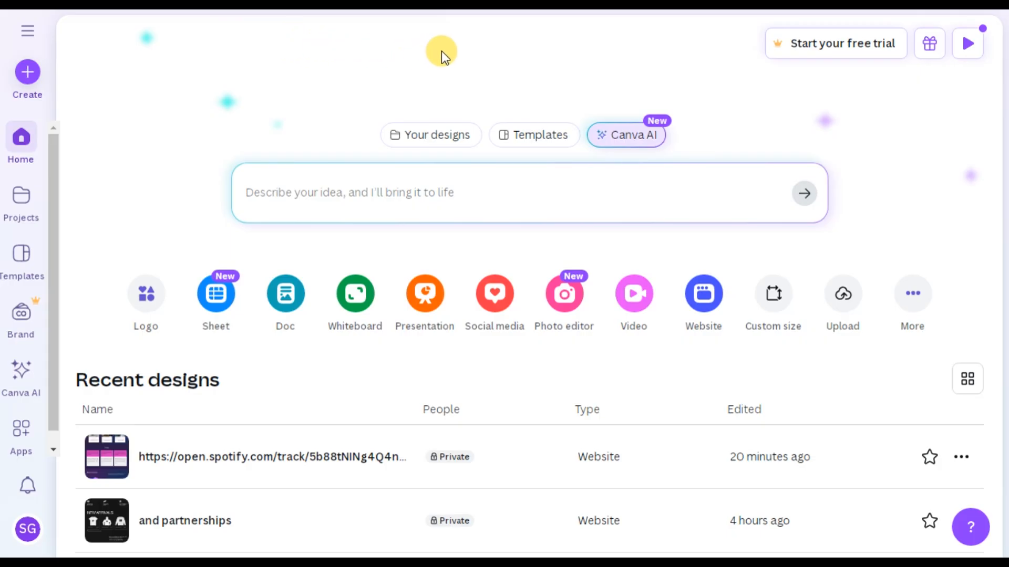
mouse_move(409, 271)
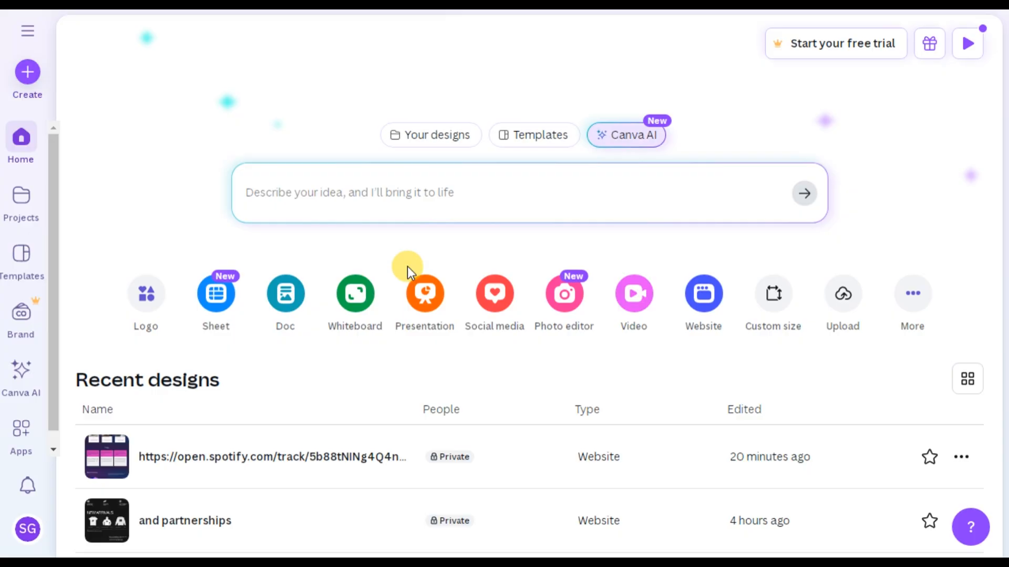
mouse_move(445, 253)
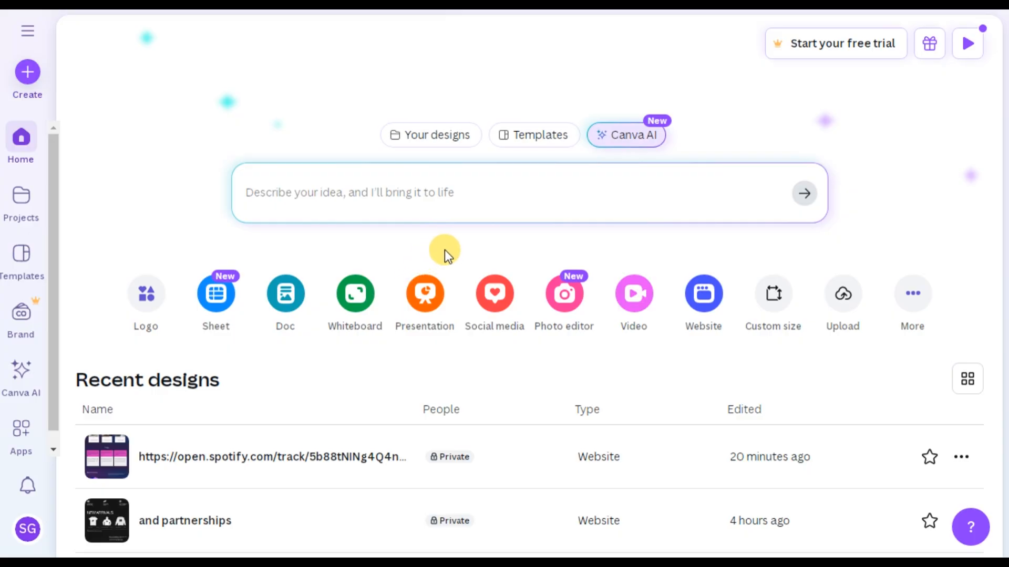
mouse_move(416, 290)
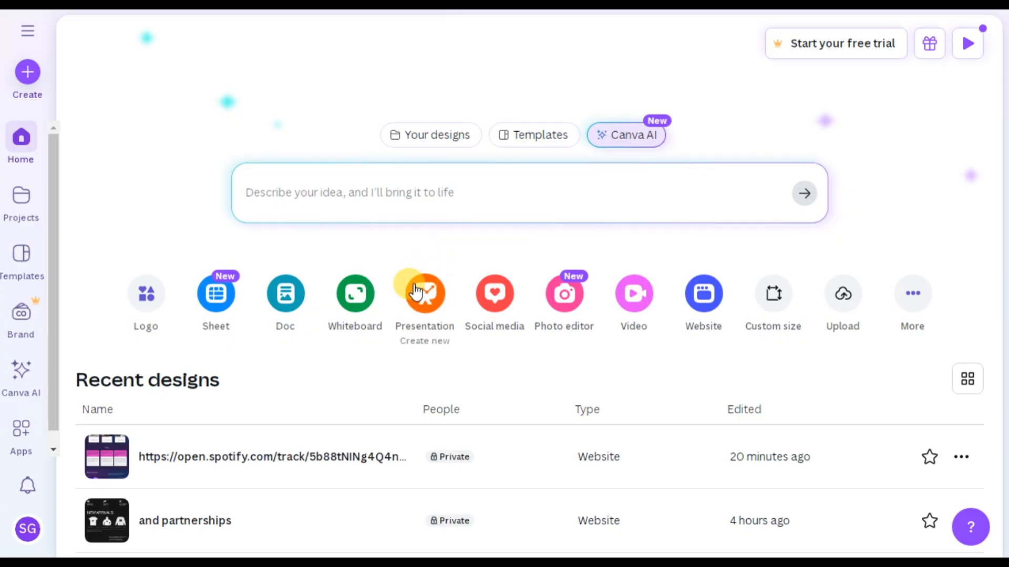
mouse_move(417, 303)
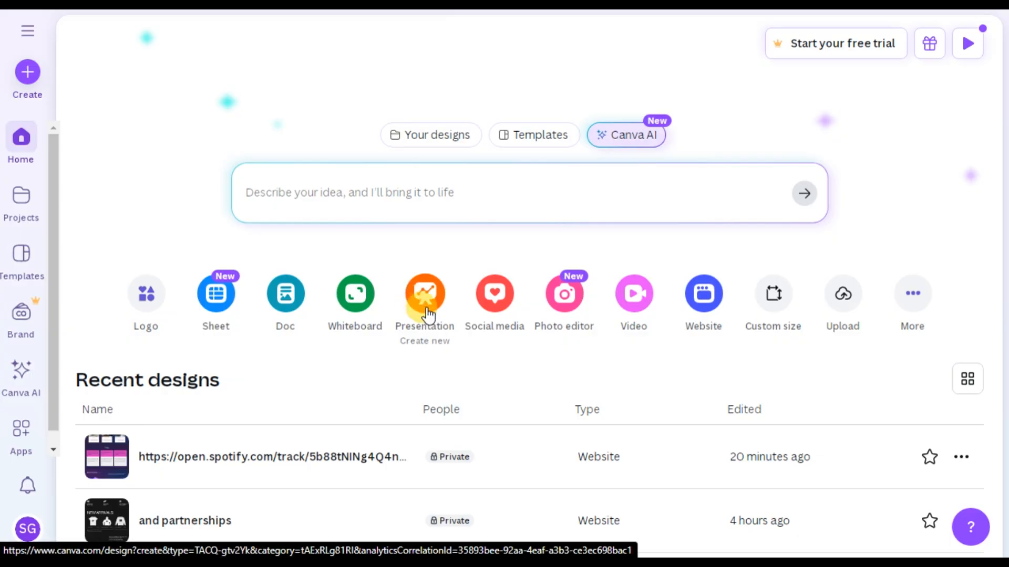
mouse_move(466, 308)
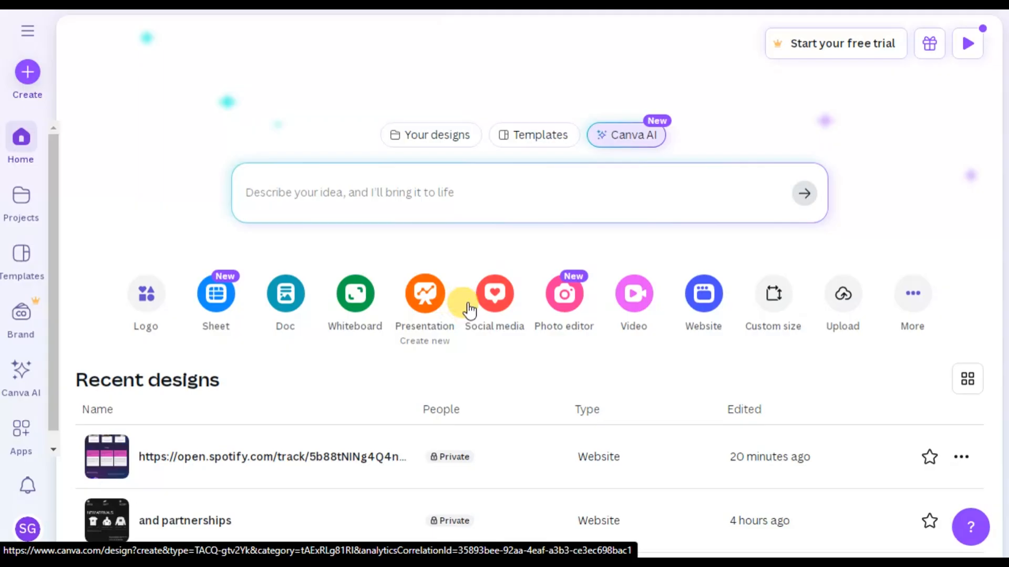
mouse_move(503, 299)
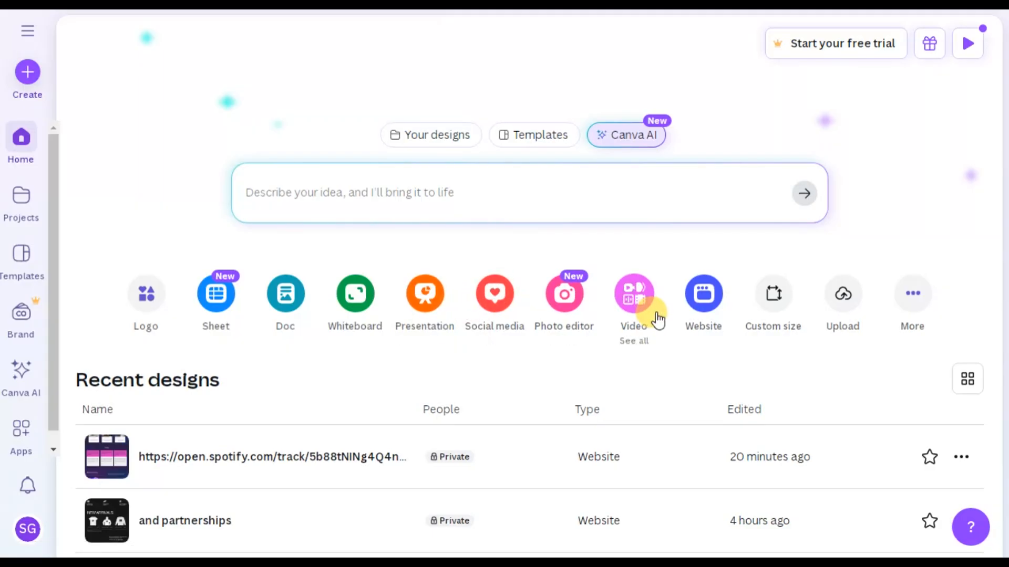
mouse_move(700, 299)
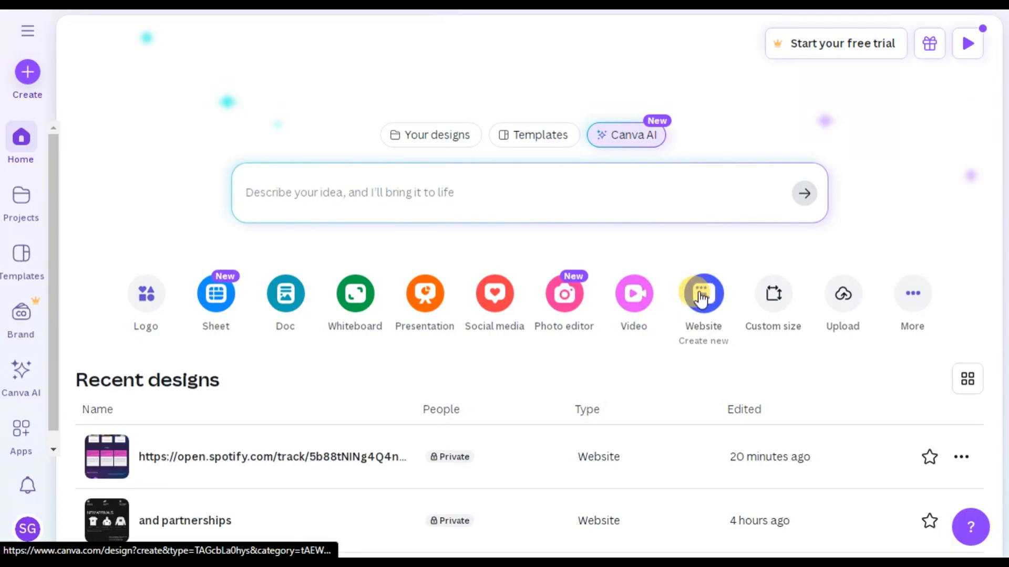
Step: Start a blank website and pick the Westmire A56 Headset template
left_click(702, 293)
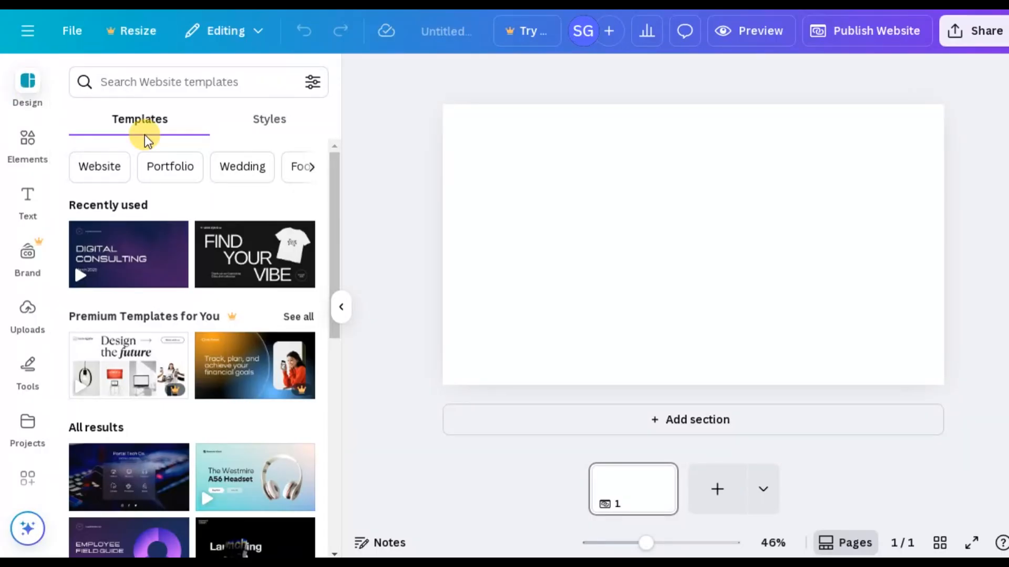
mouse_move(336, 196)
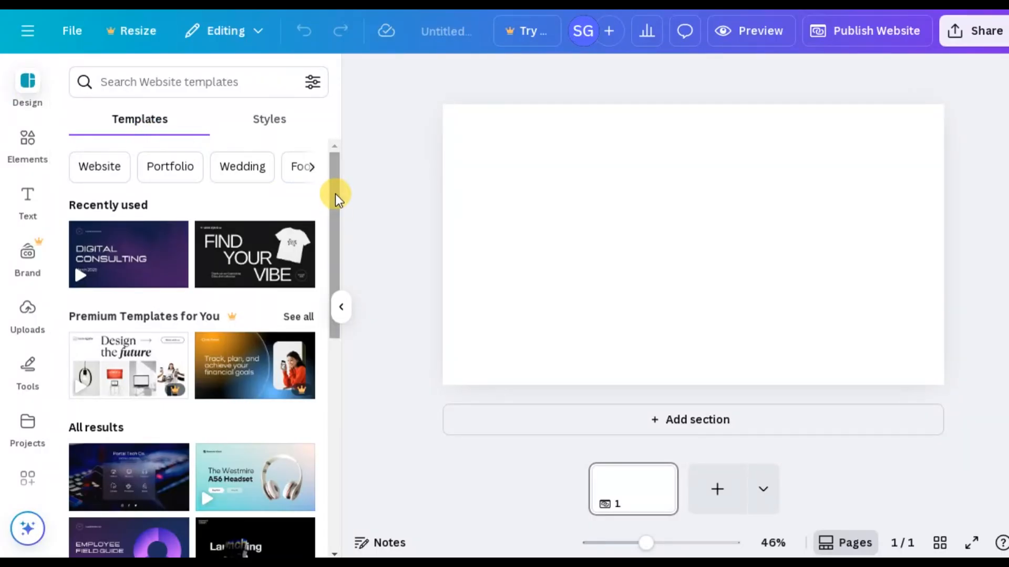
scroll("down", 3)
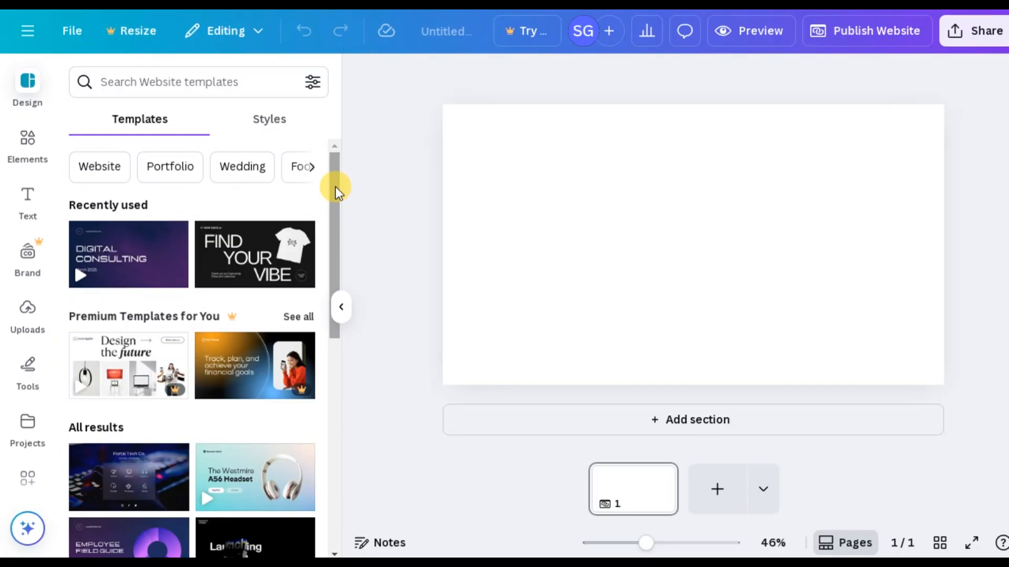
scroll("down", 3)
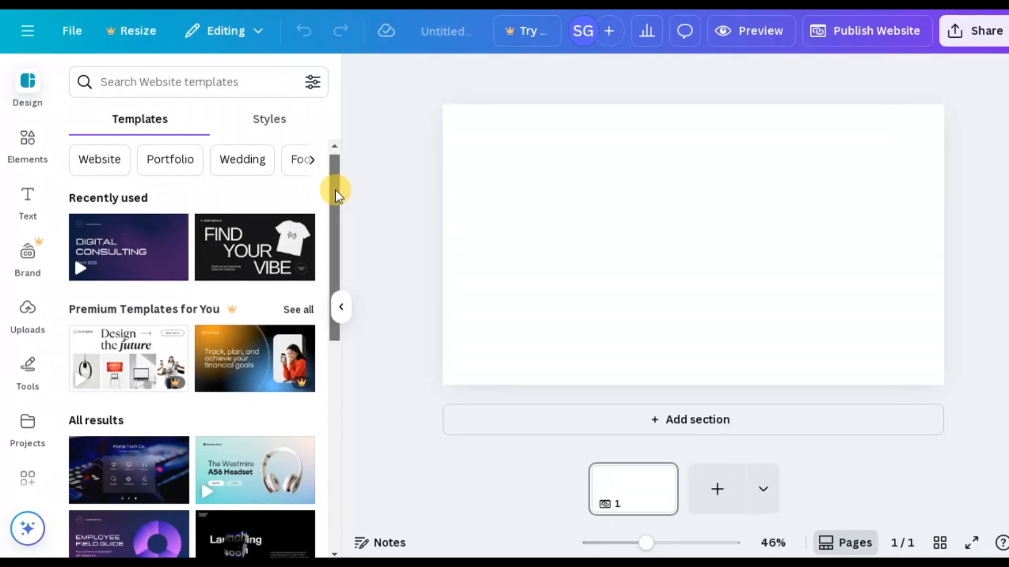
scroll("down", 3)
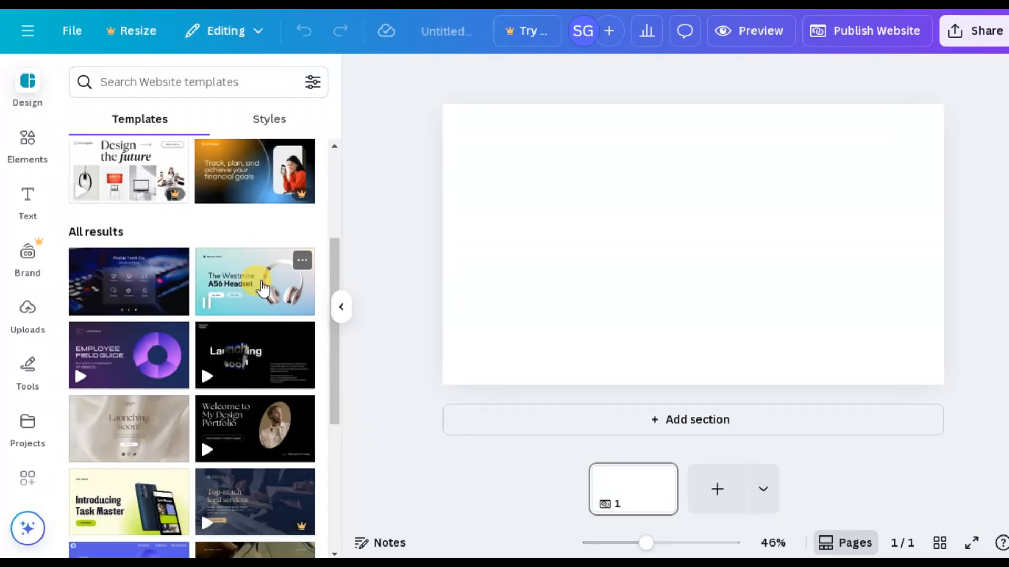
left_click(254, 282)
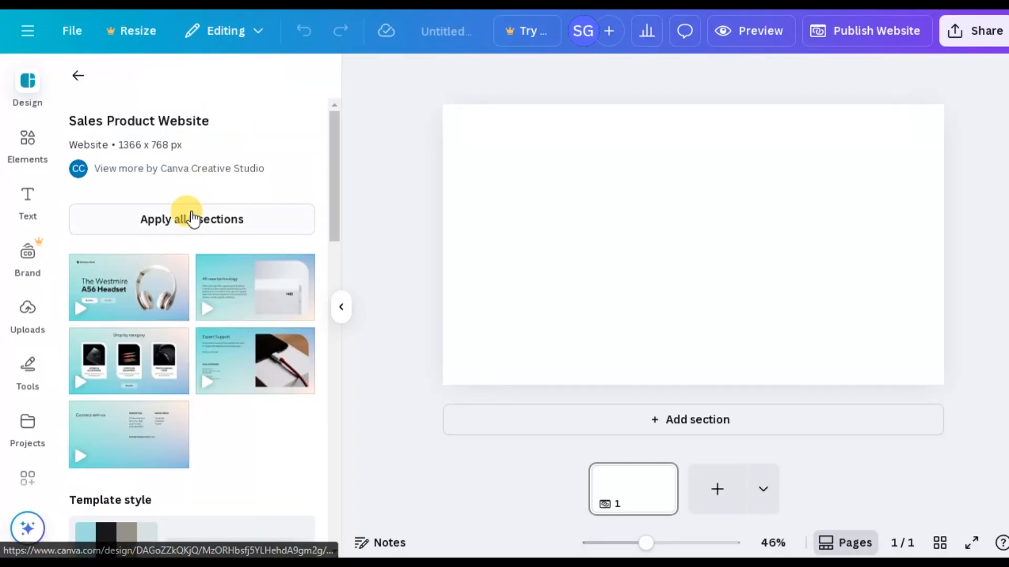
Step: Apply all Westmire A56 Headset sections, collapse the Design panel and scroll the canvas
left_click(192, 219)
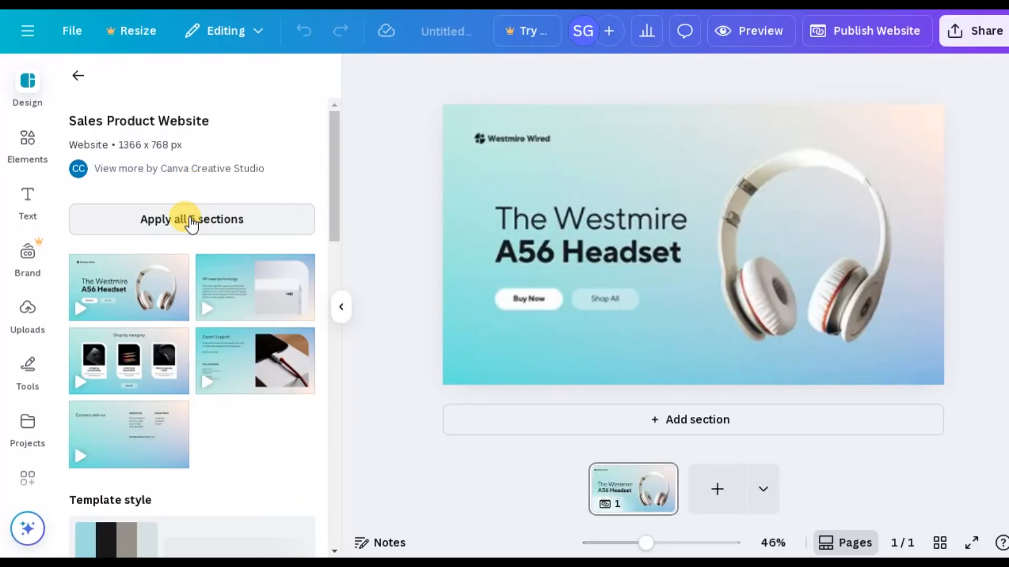
left_click(191, 220)
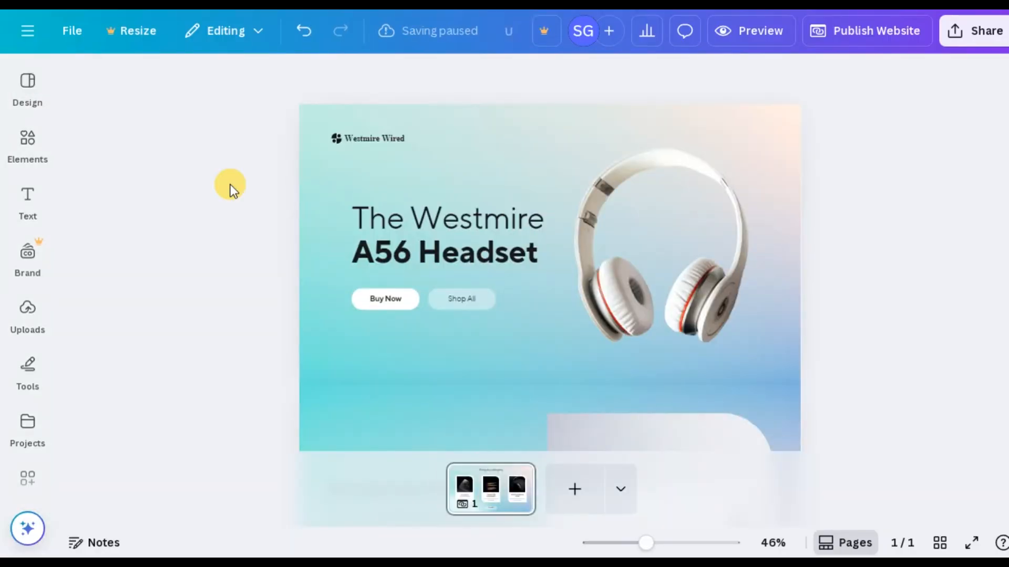
scroll("down", 3)
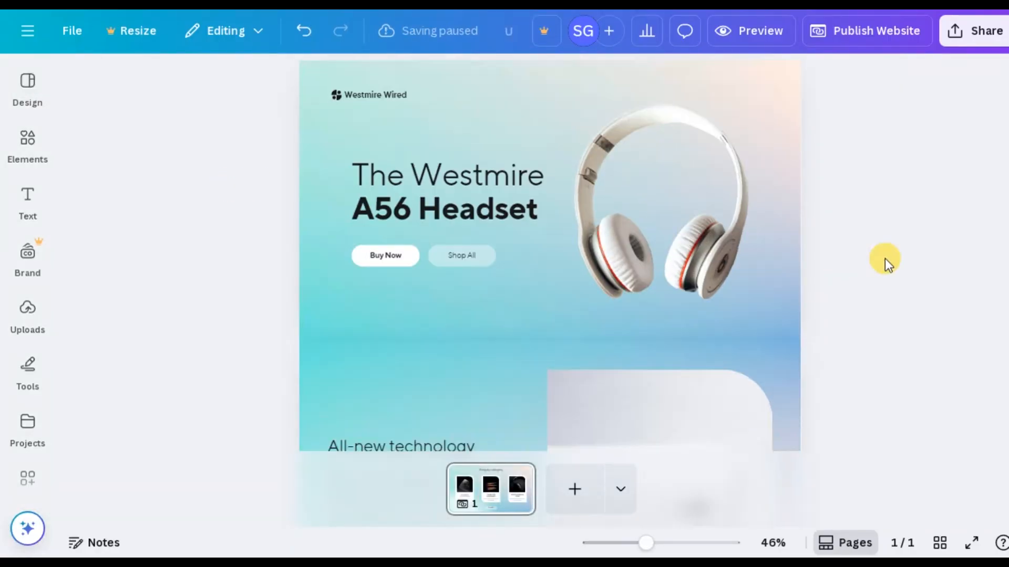
scroll("down", 3)
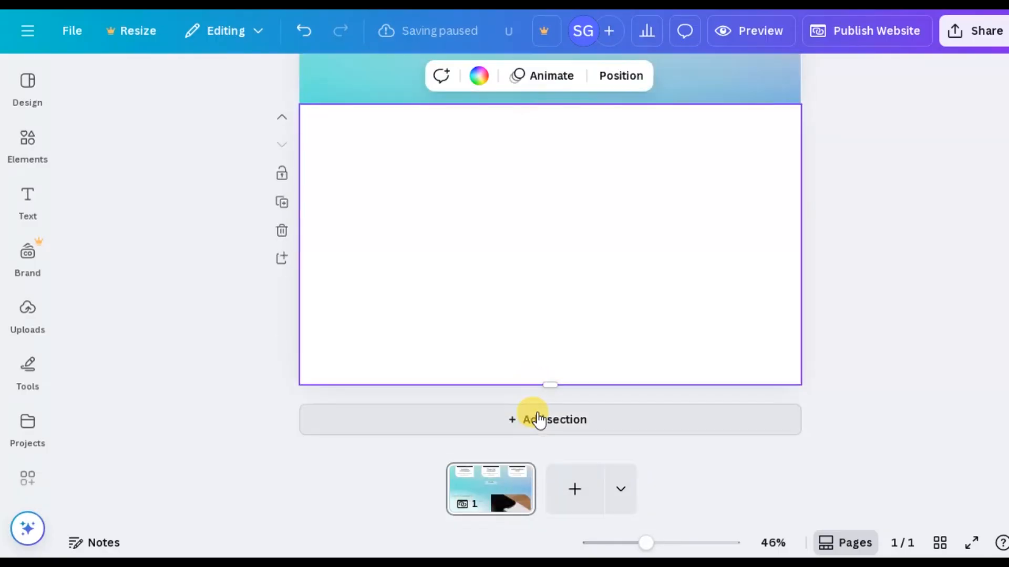
mouse_move(451, 256)
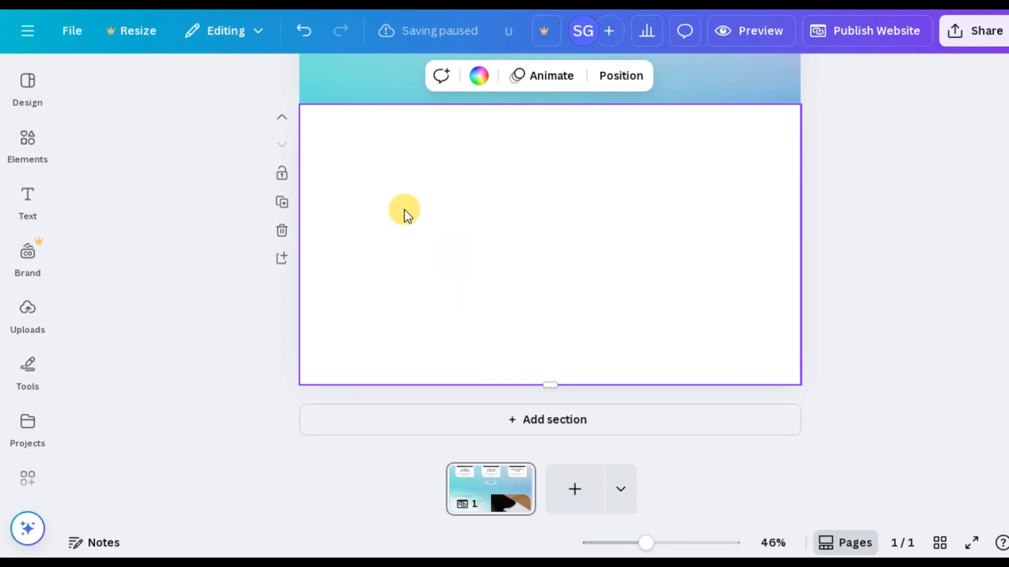
Step: Paste a Spotify track embed into the empty section and stretch it to banner width
right_click(404, 210)
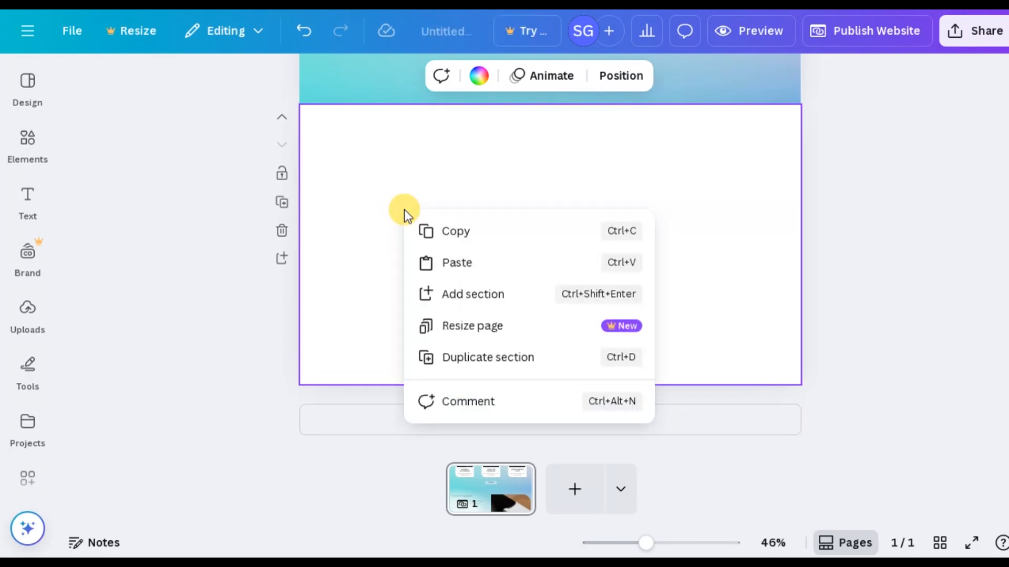
left_click(442, 262)
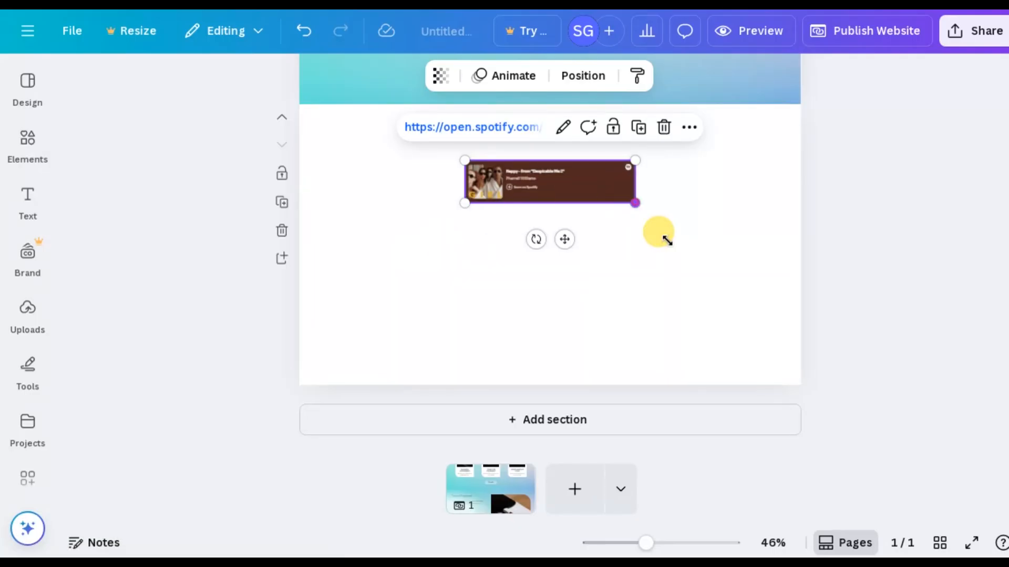
left_click_drag(635, 203, 772, 238)
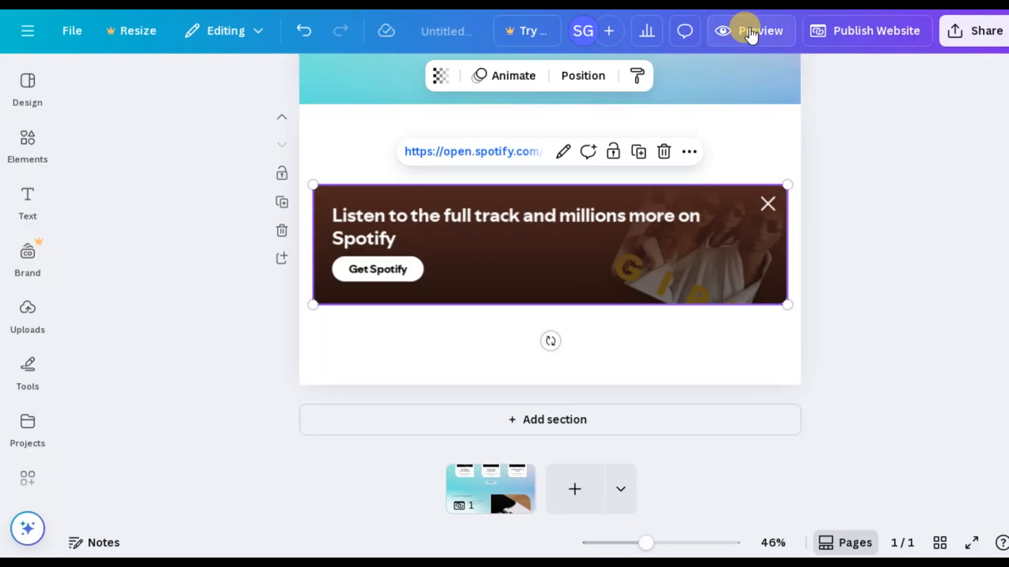
left_click(752, 30)
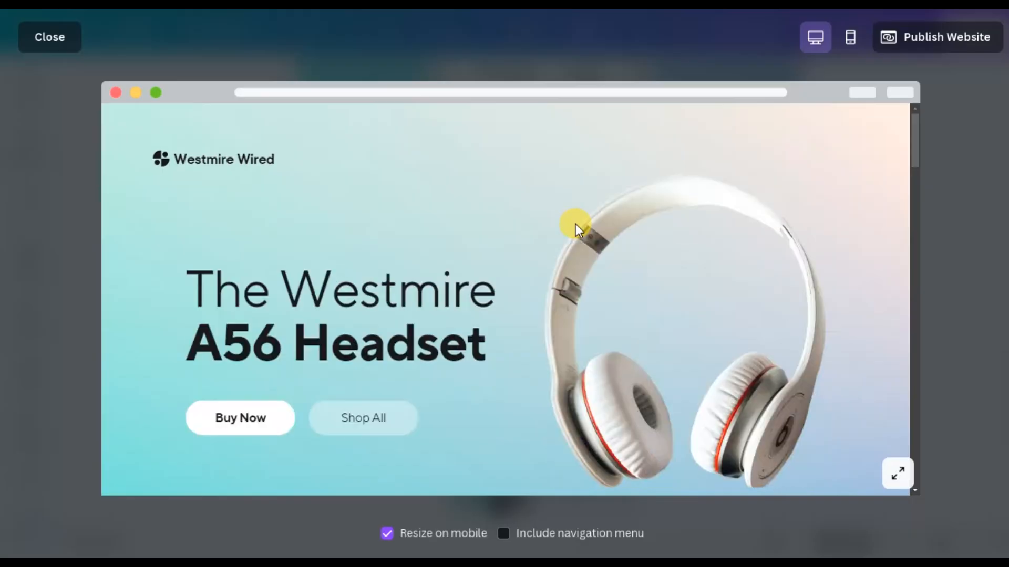
scroll("down", 3)
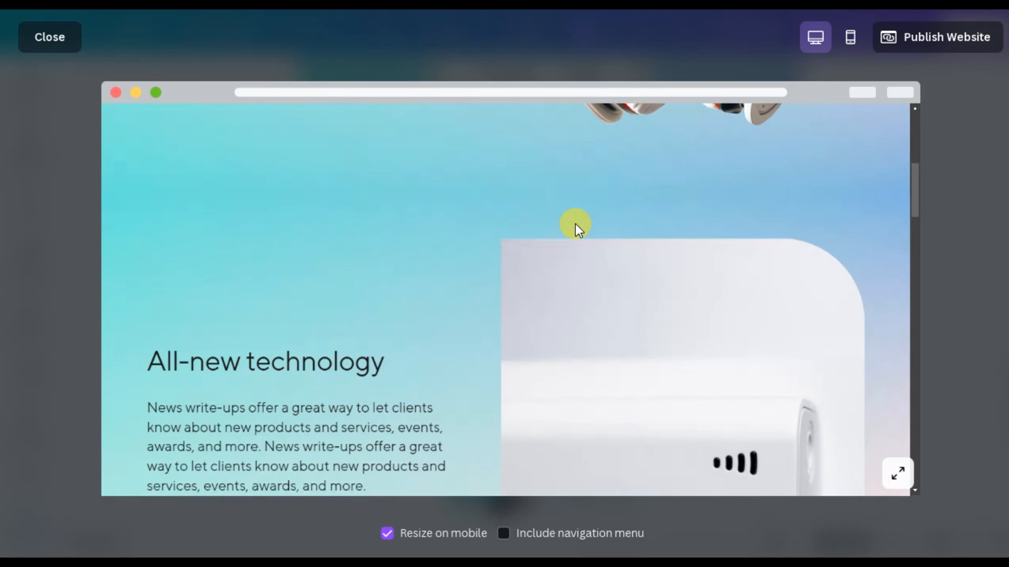
scroll("down", 3)
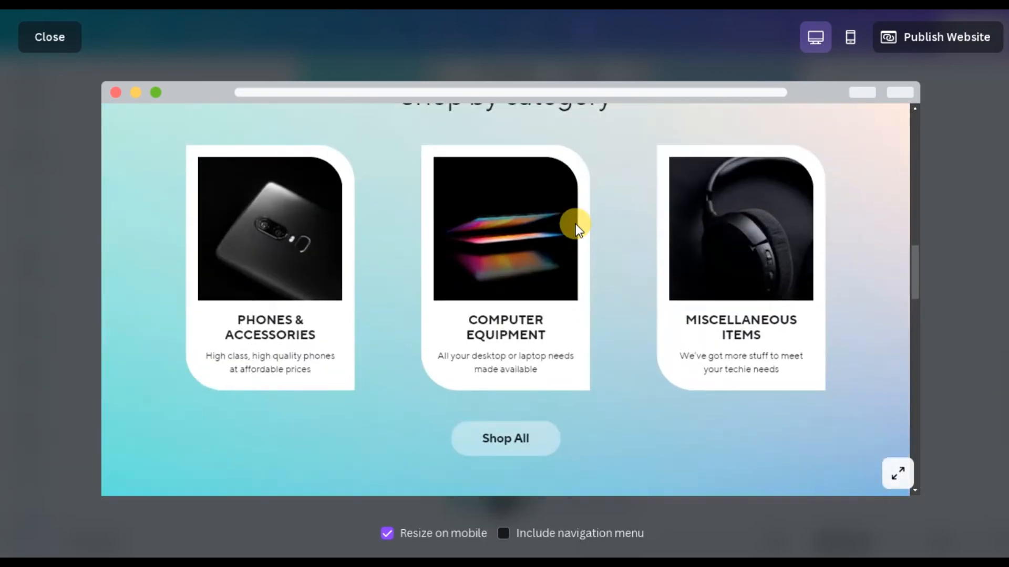
scroll("down", 3)
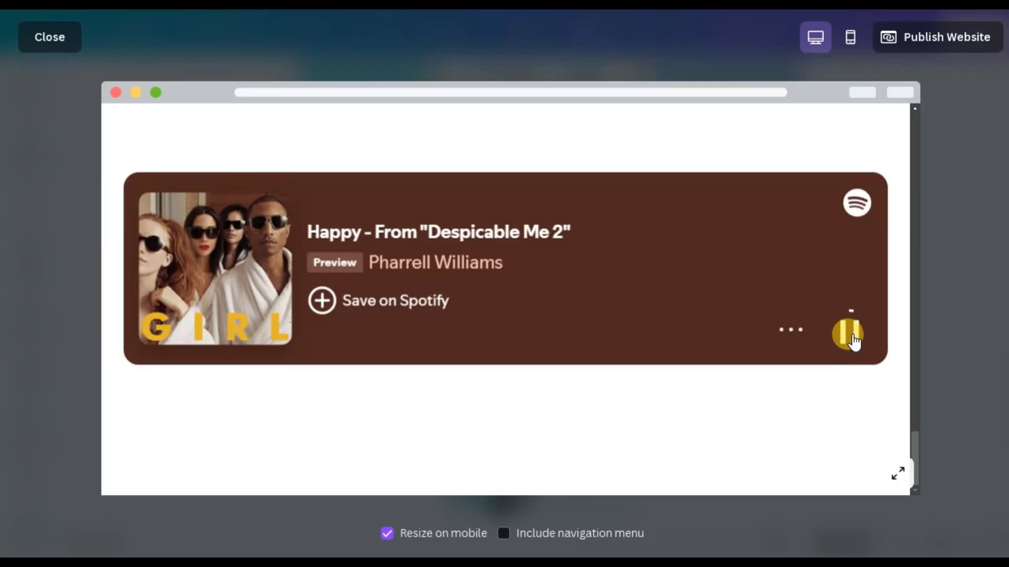
left_click(845, 332)
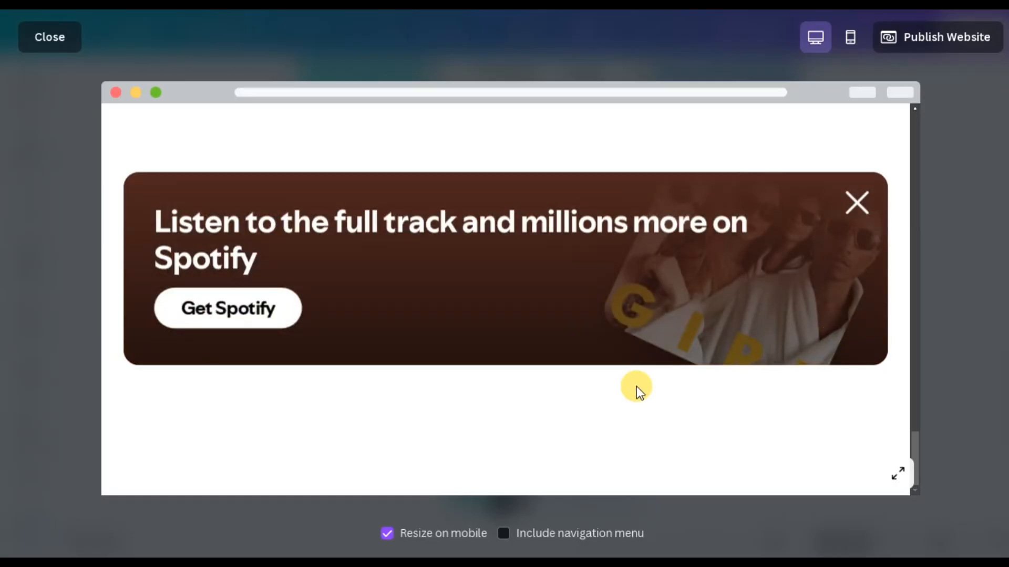
mouse_move(50, 37)
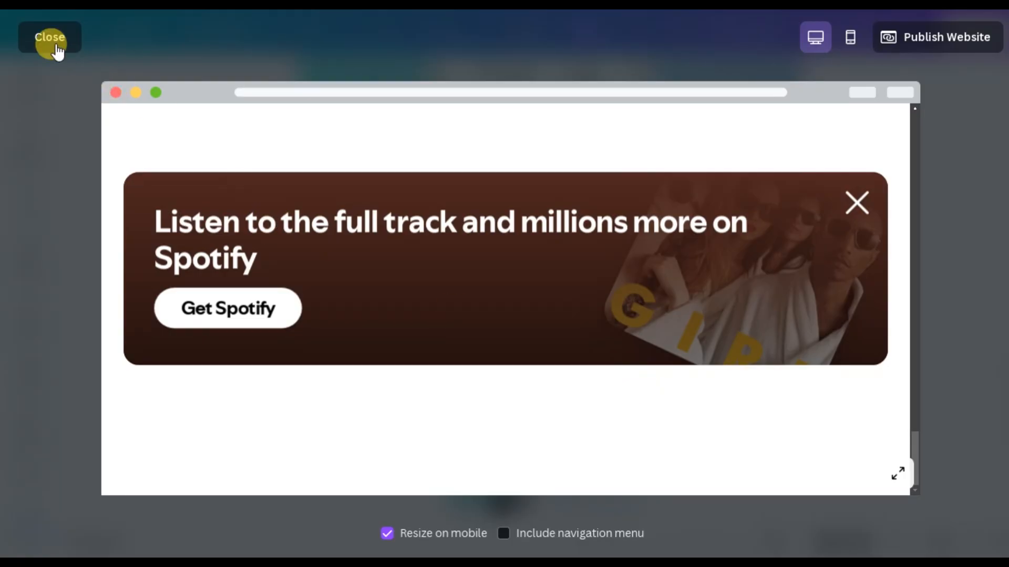
left_click(51, 37)
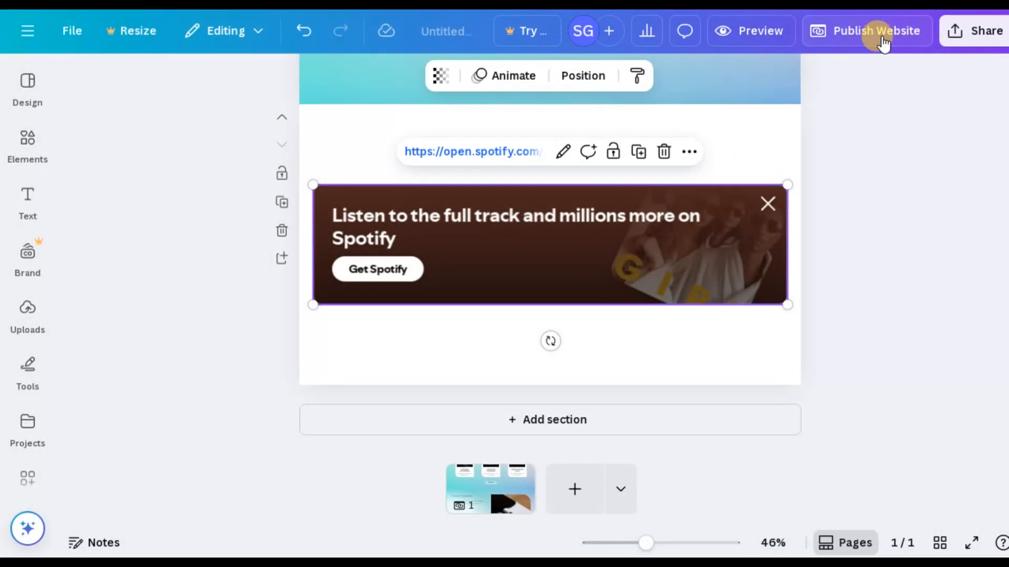
mouse_move(663, 152)
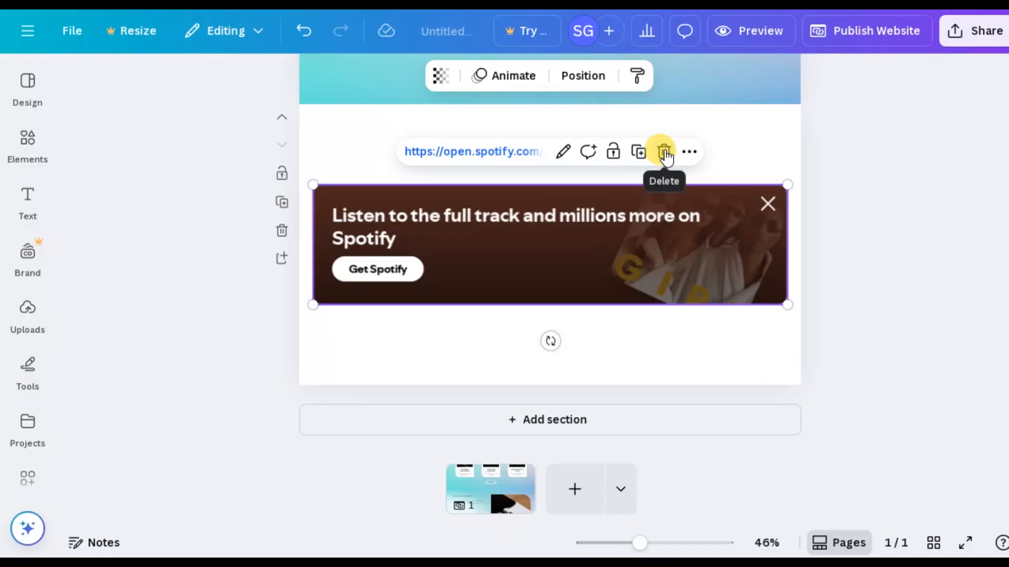
Step: Delete the Spotify embed and select the emptied final section
left_click(664, 152)
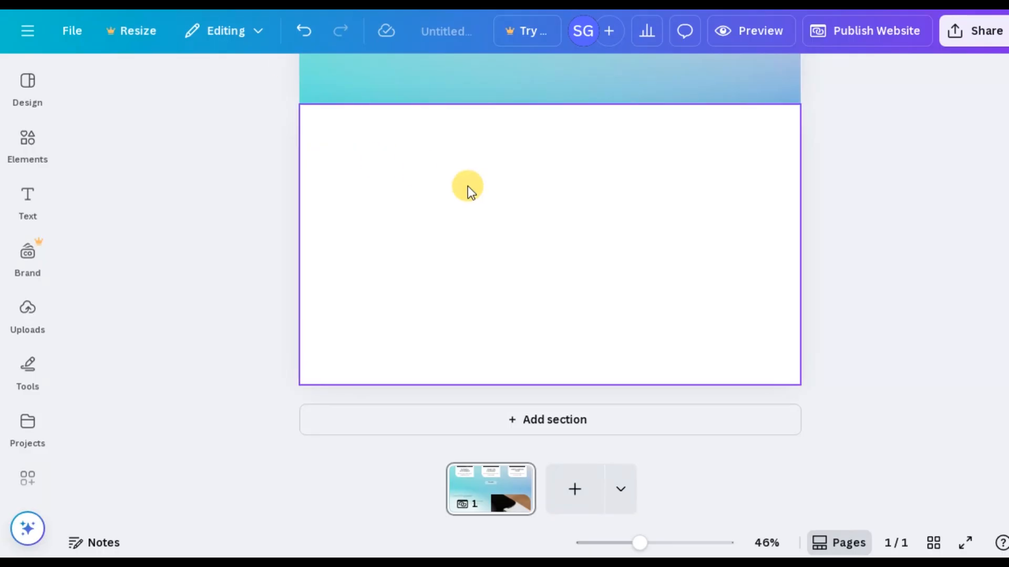
left_click(467, 190)
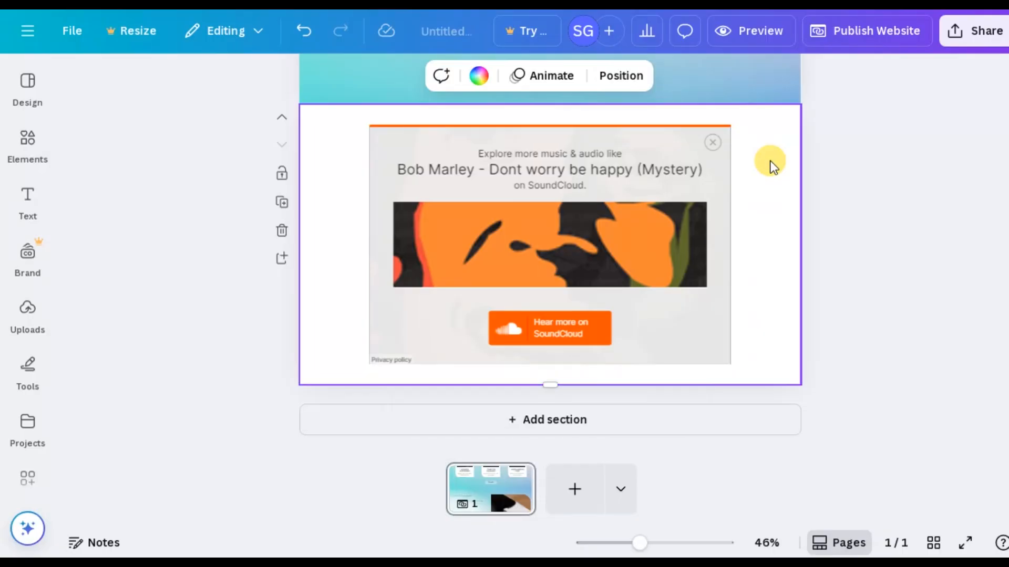
mouse_move(768, 167)
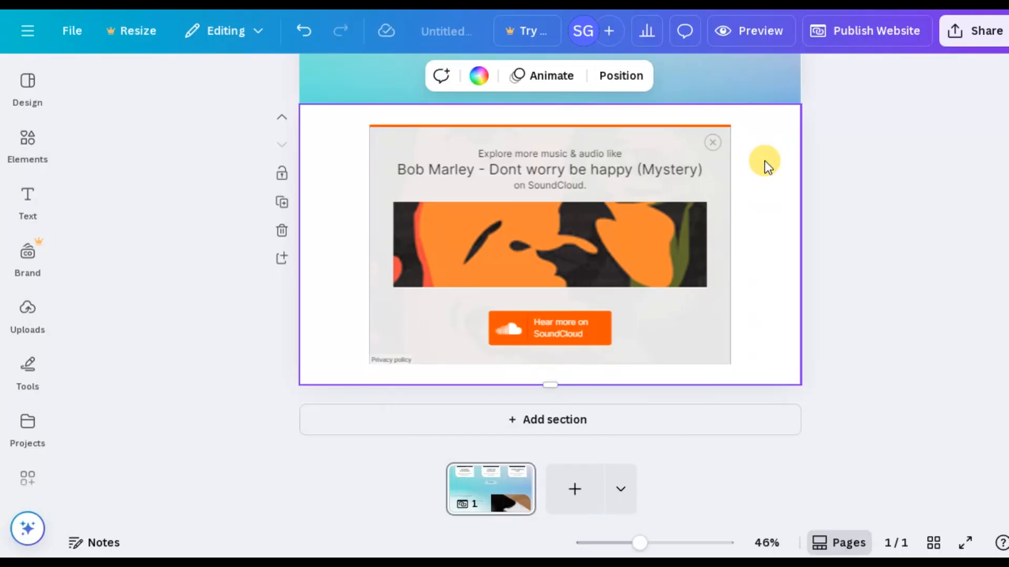
mouse_move(675, 181)
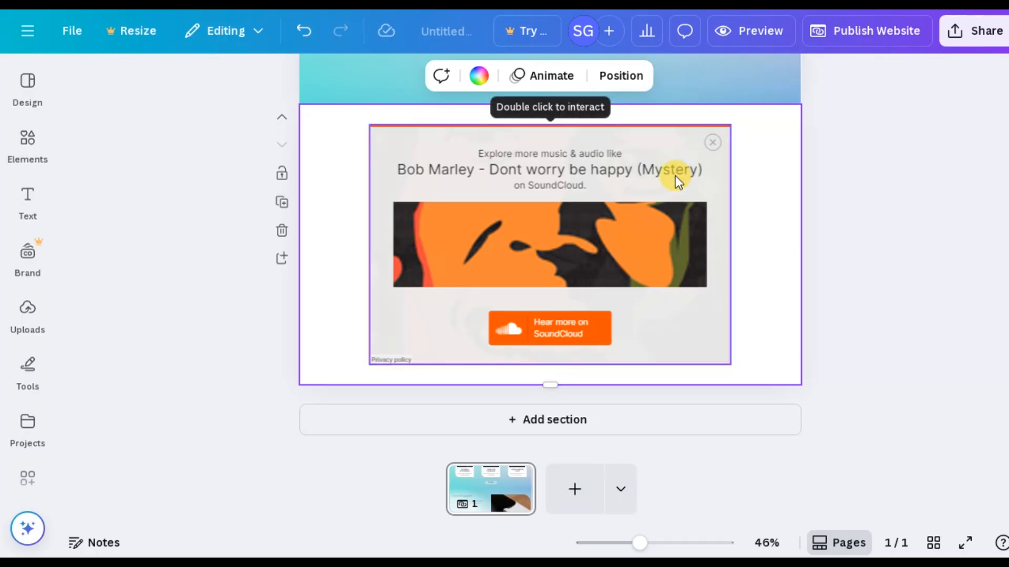
mouse_move(637, 158)
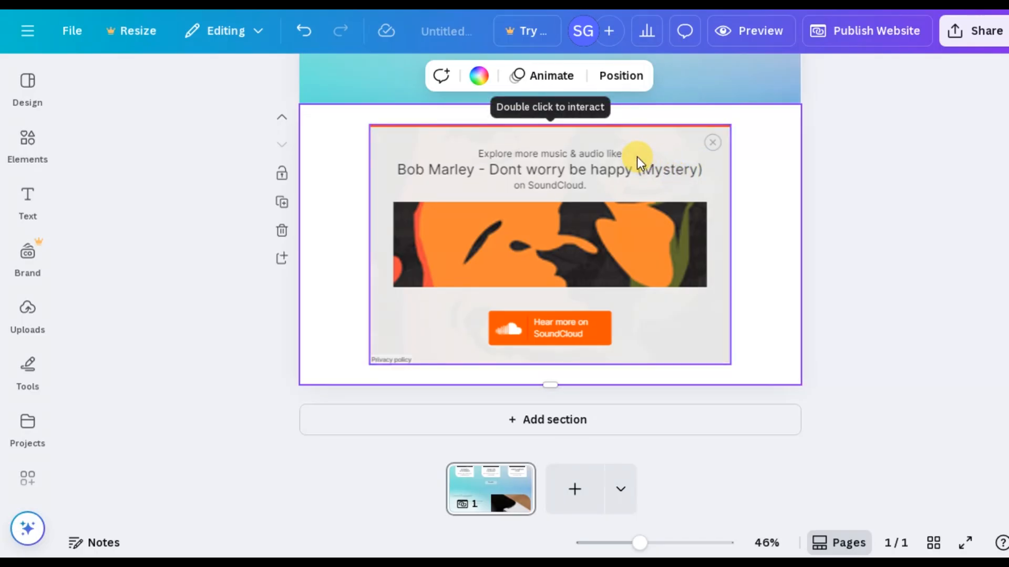
Step: Select the embedded SoundCloud 'Bob Marley - Dont worry be happy (Mystery)' player
left_click(550, 249)
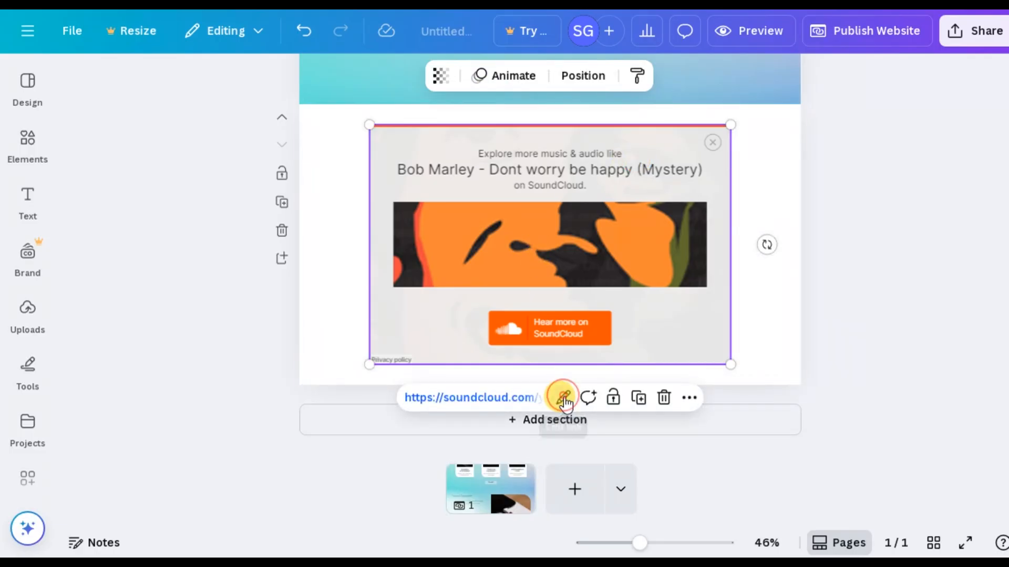
Step: Edit the SoundCloud embed's link settings and open the Display mode dropdown
left_click(563, 397)
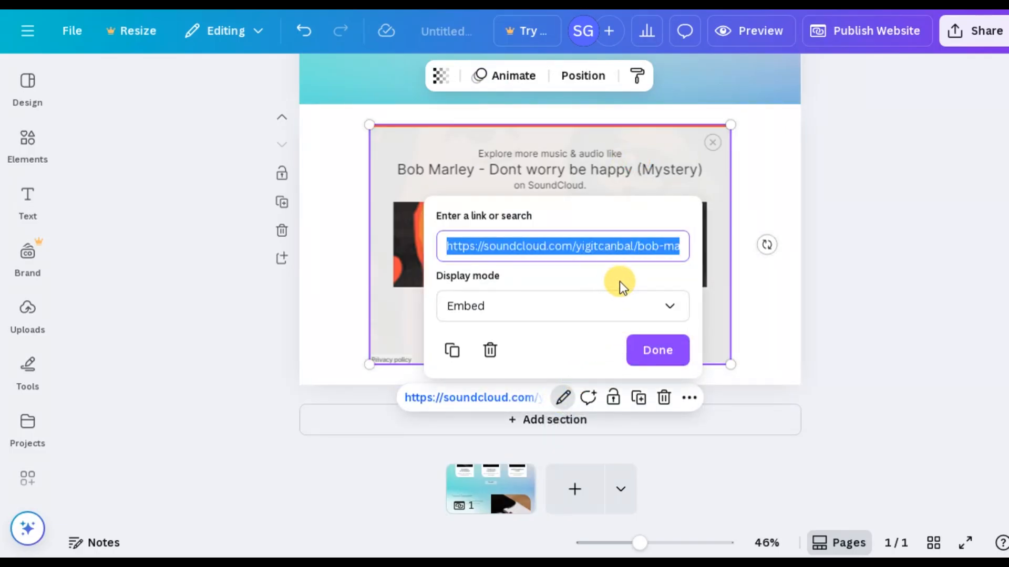
mouse_move(587, 310)
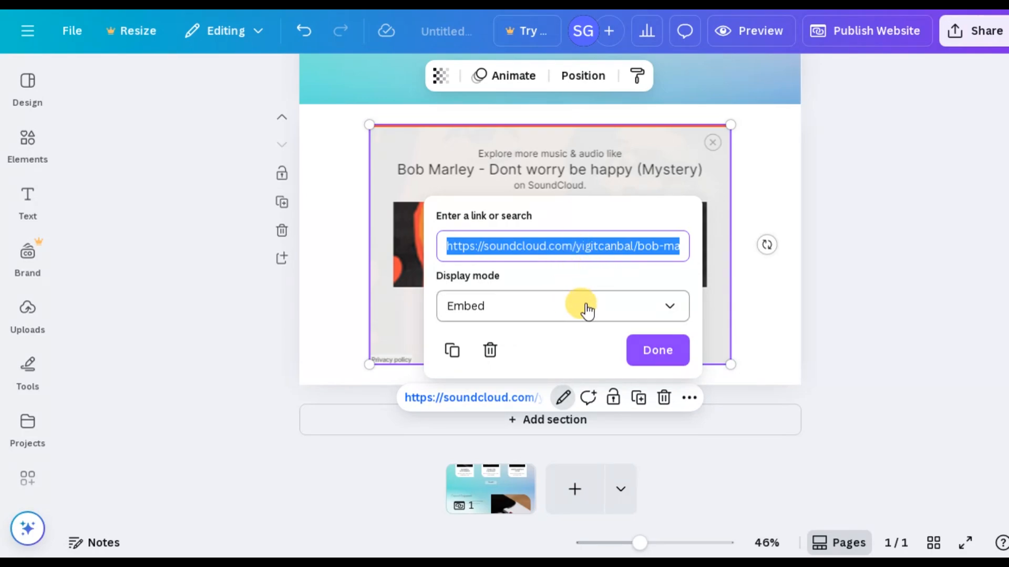
mouse_move(557, 314)
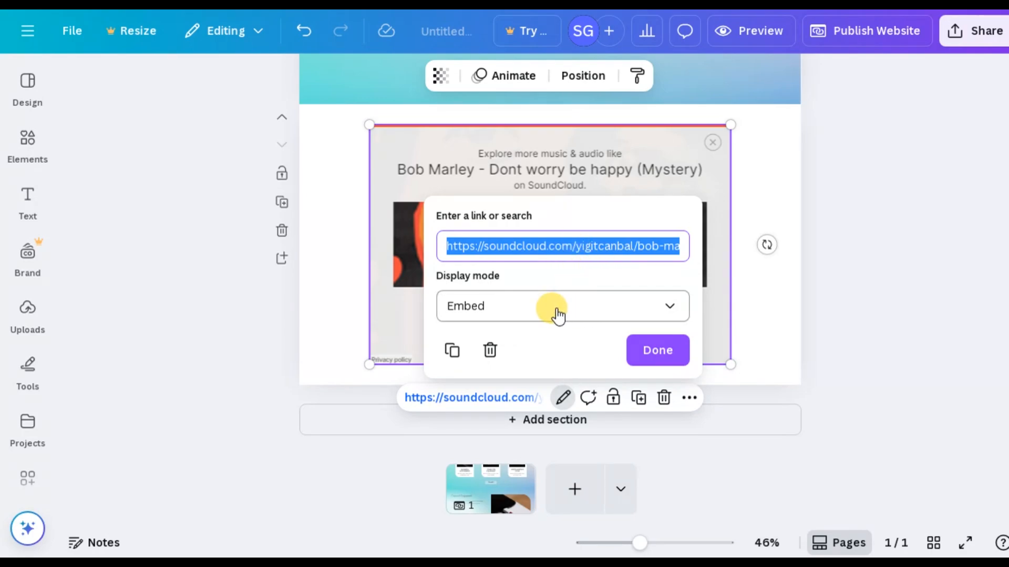
left_click(562, 305)
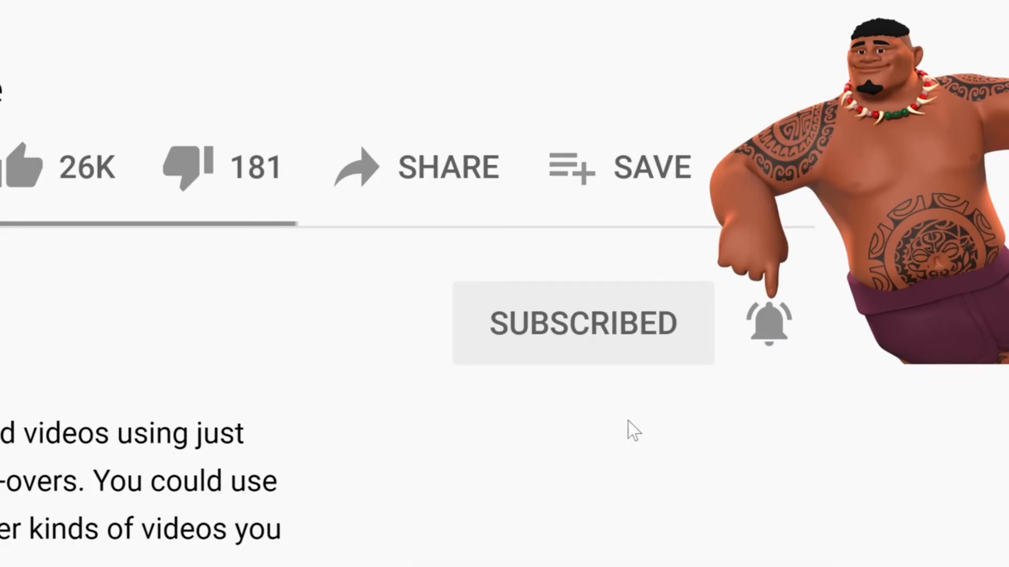
left_click(768, 326)
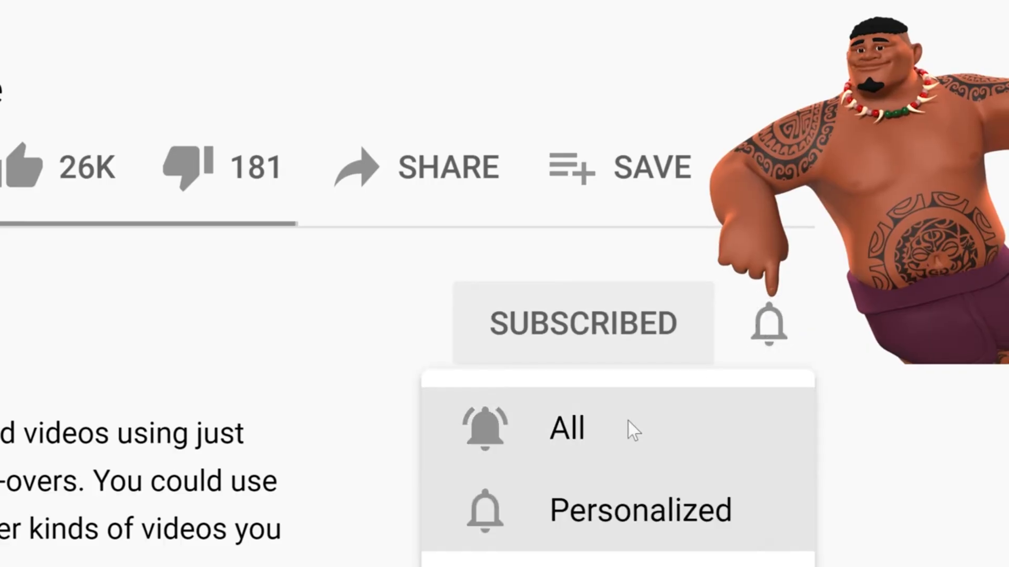